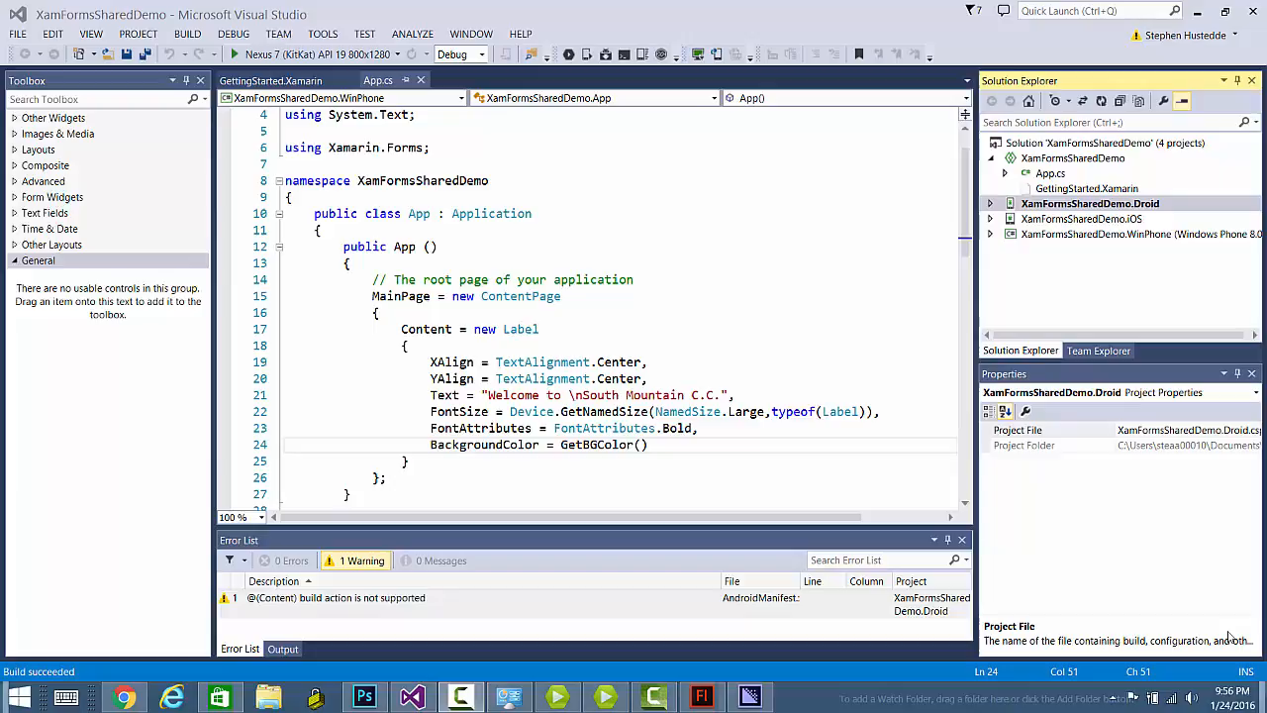
pyautogui.moveTo(1156, 562)
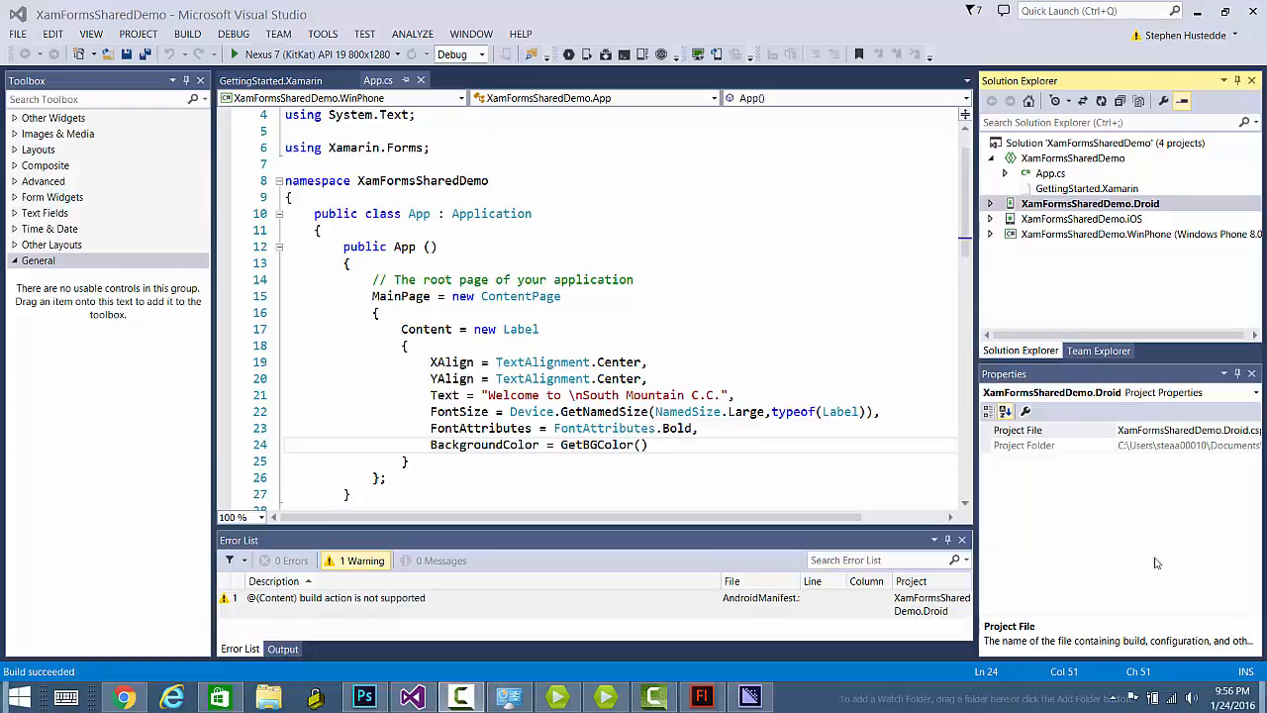
pyautogui.moveTo(1198, 611)
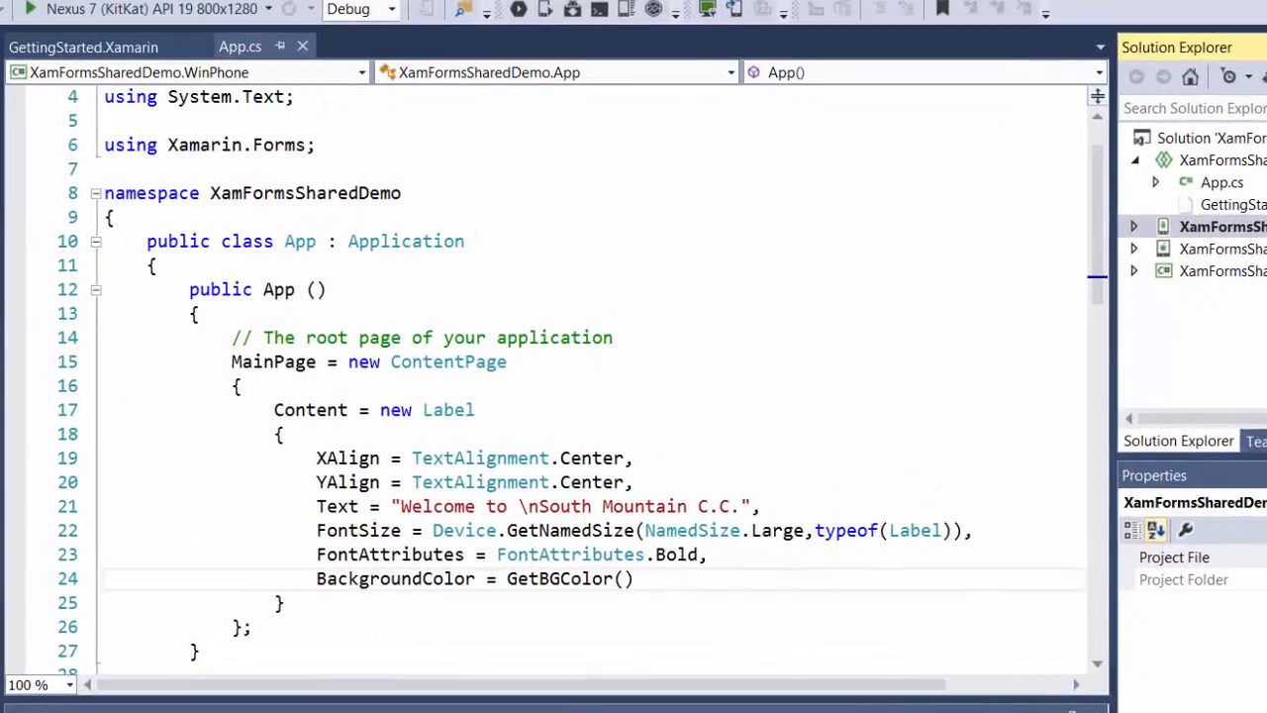
pyautogui.moveTo(960, 272)
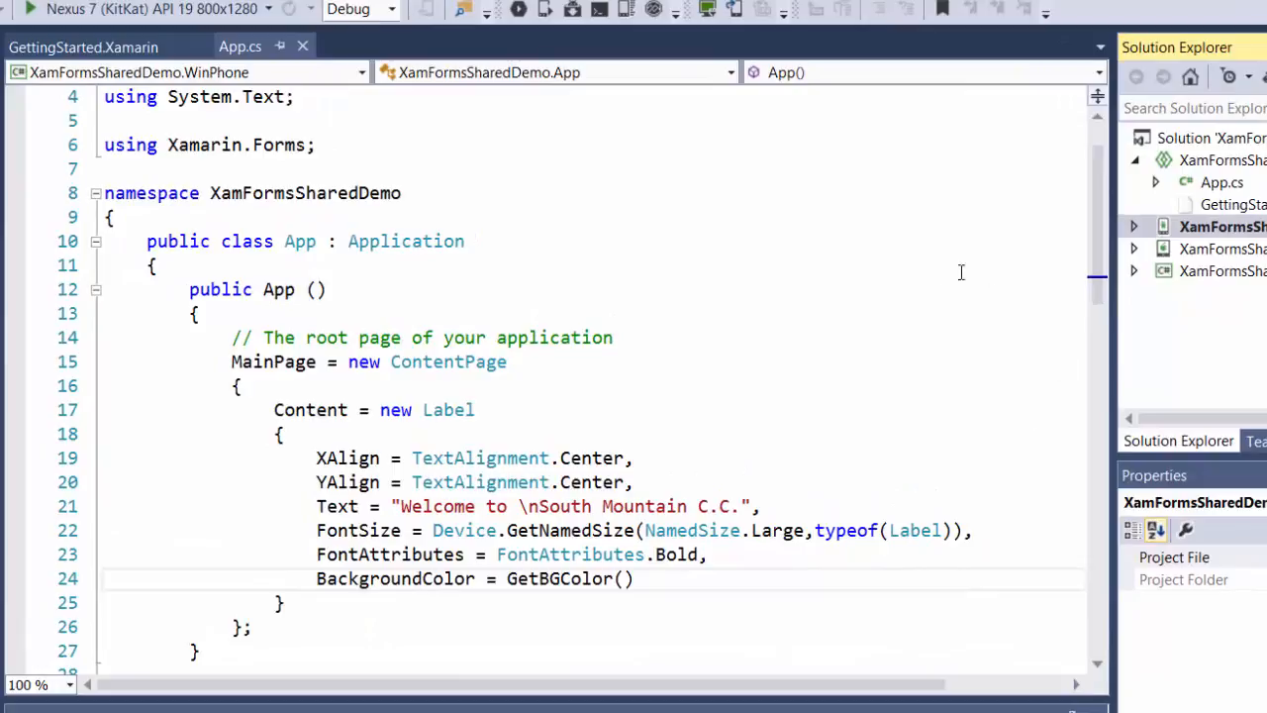
pyautogui.moveTo(1098, 180)
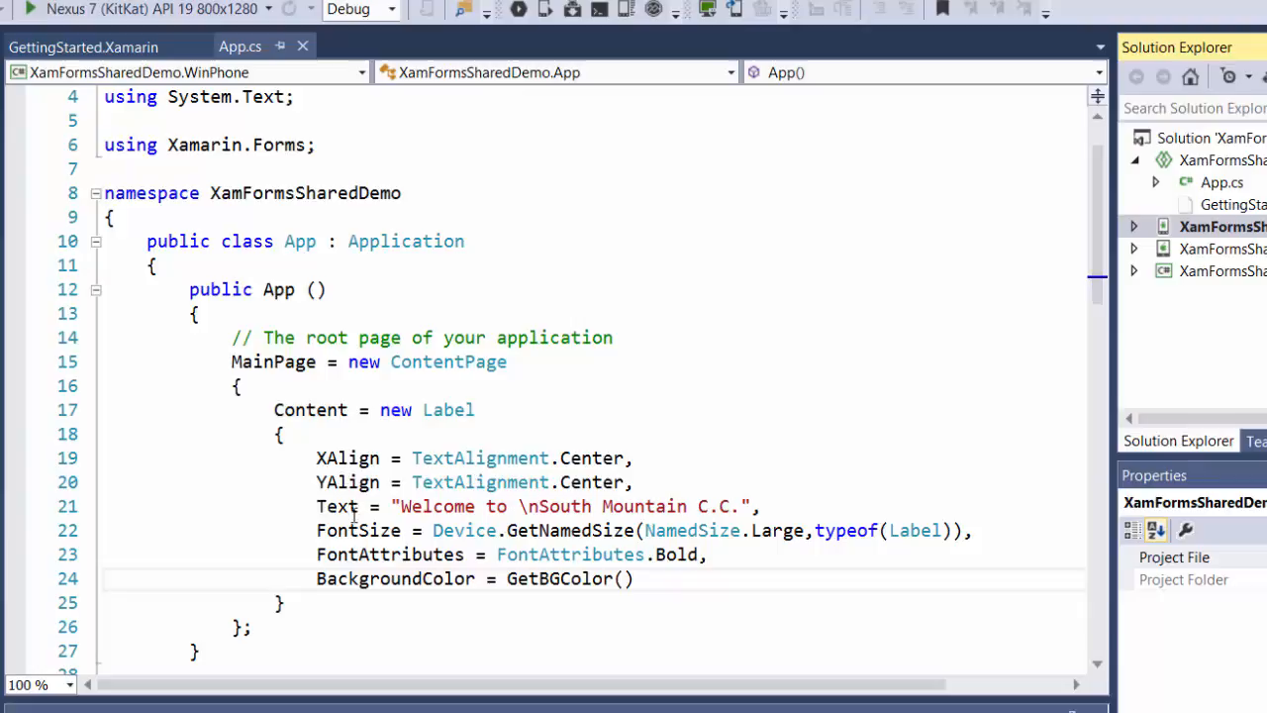
pyautogui.moveTo(524, 506)
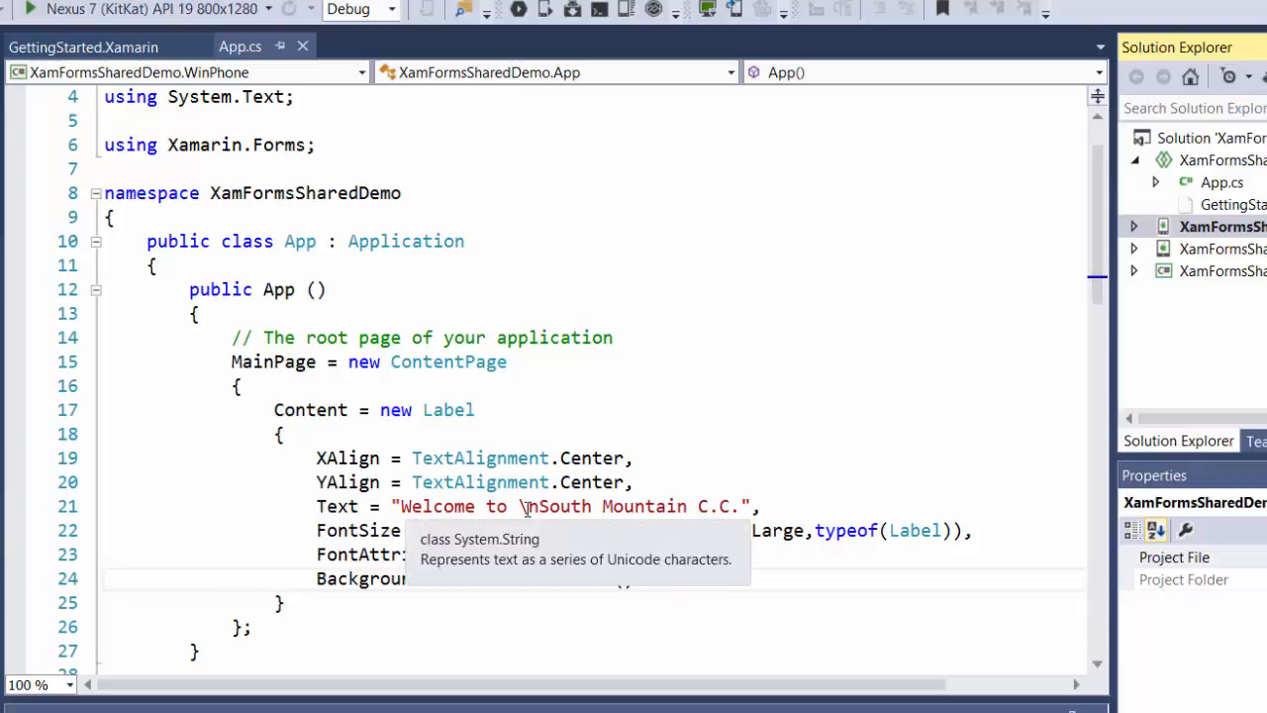
pyautogui.moveTo(565, 482)
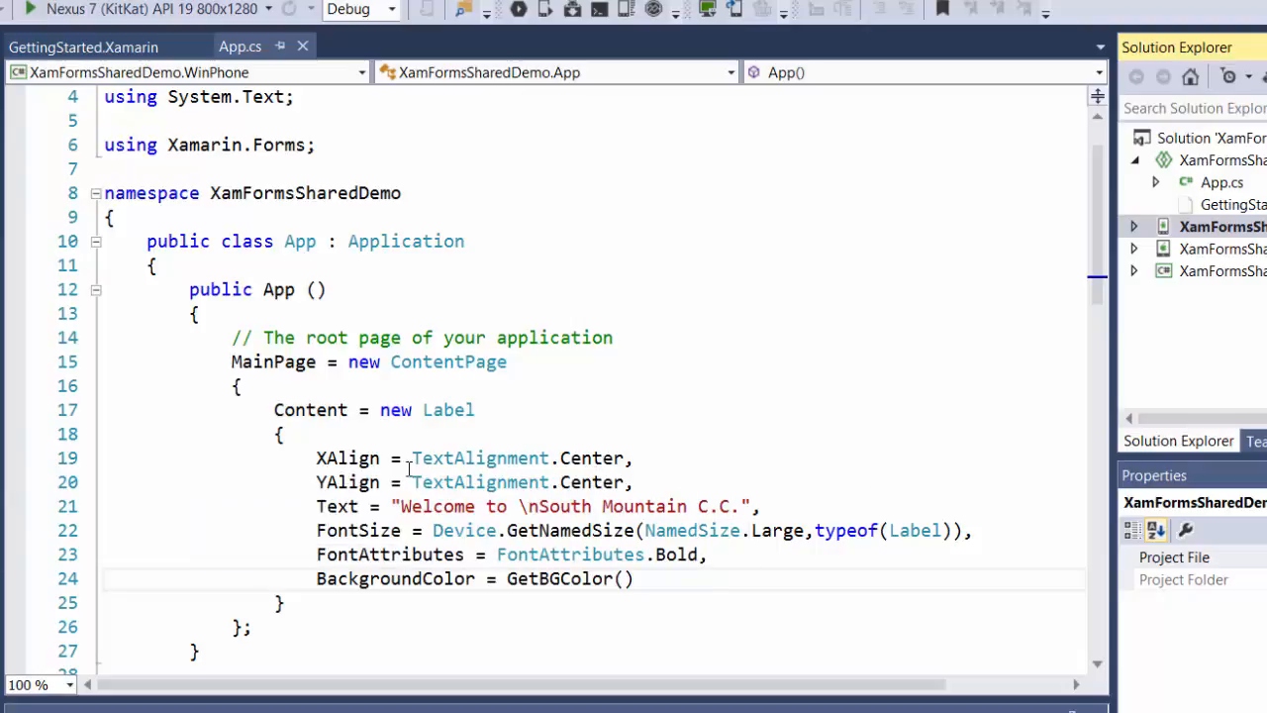
pyautogui.moveTo(725, 506)
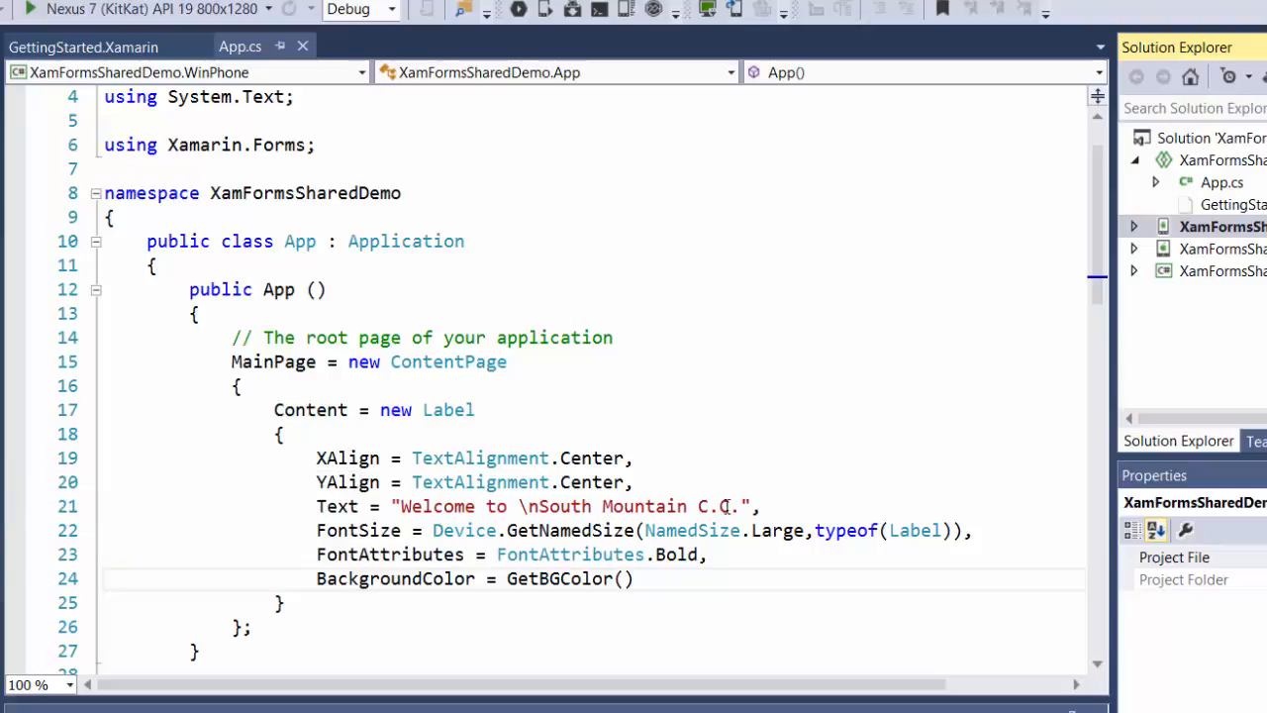
pyautogui.moveTo(358, 531)
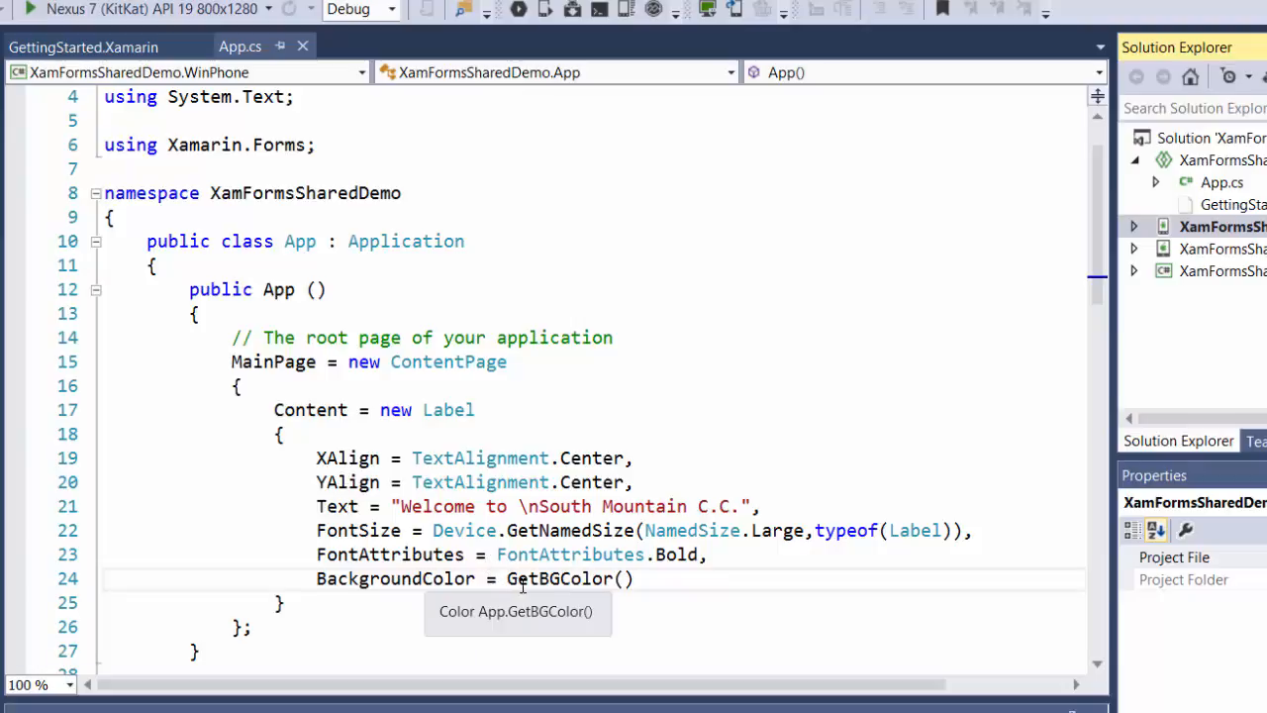
pyautogui.moveTo(1024, 308)
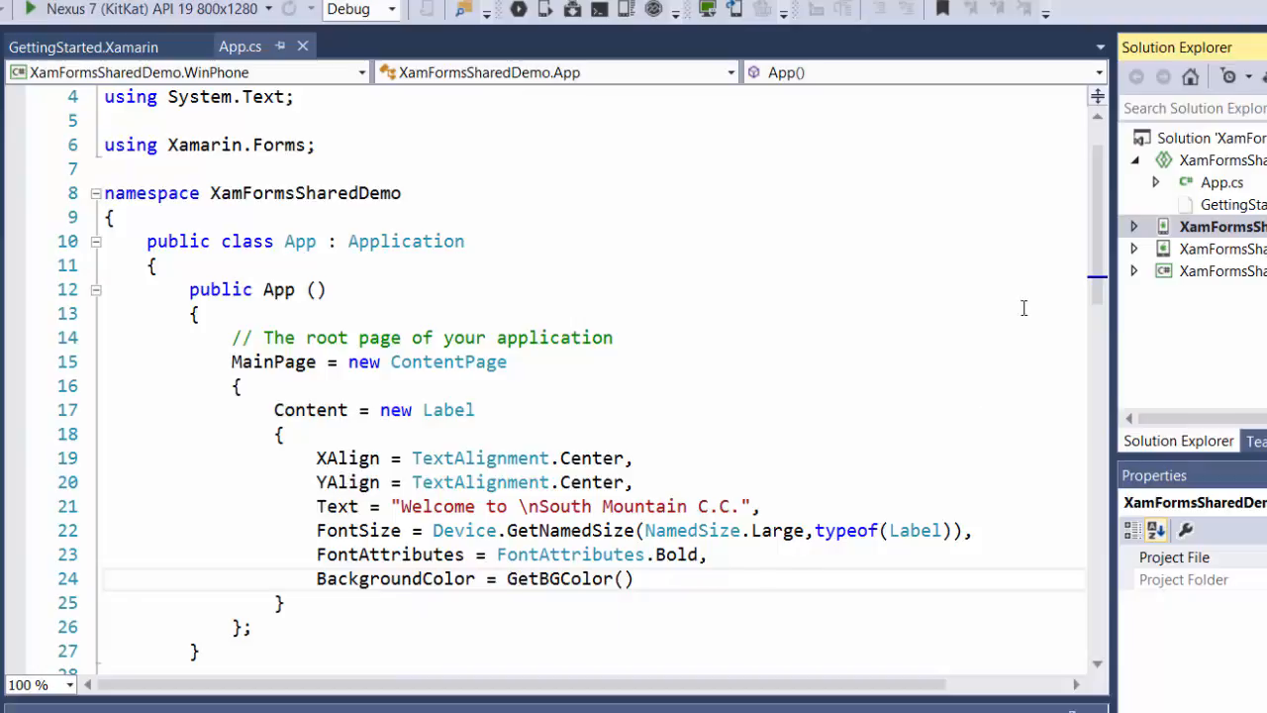
# Scroll App.cs down to show GetBGColor, returning white by default and red, green or blue per platform
pyautogui.scroll(-3)
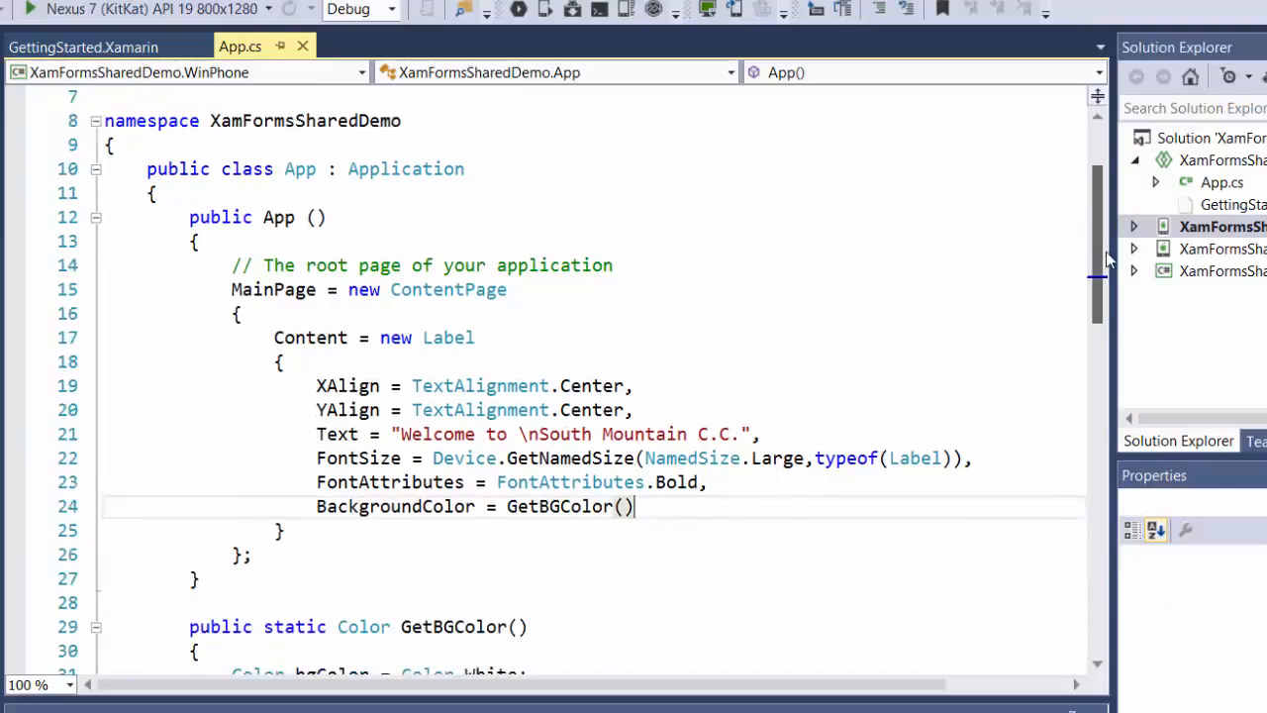
pyautogui.scroll(-3)
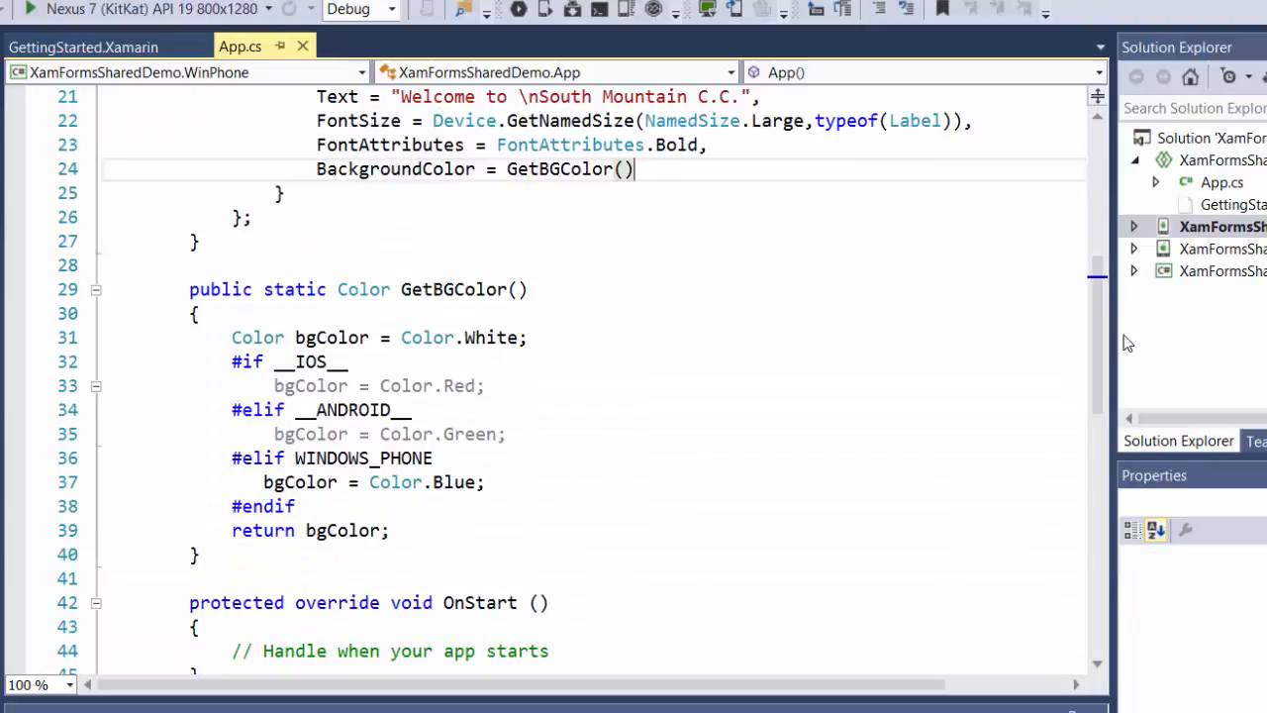
pyautogui.moveTo(363, 289)
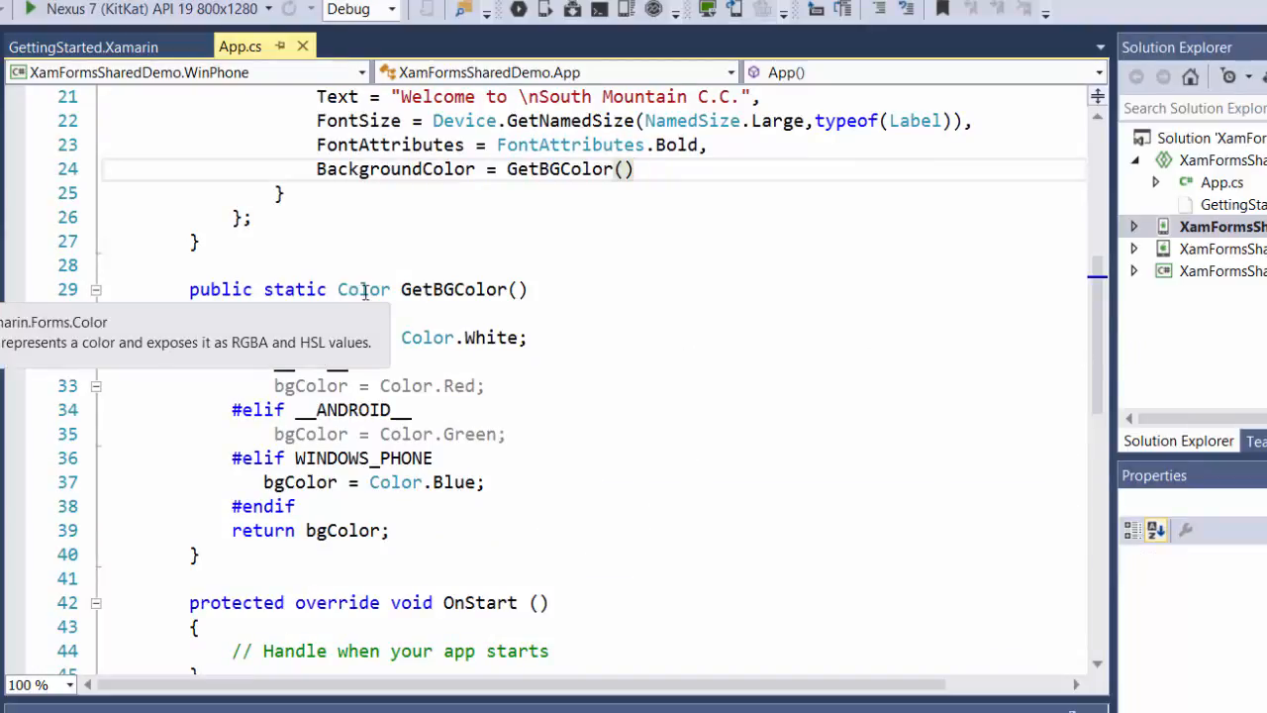
pyautogui.click(636, 168)
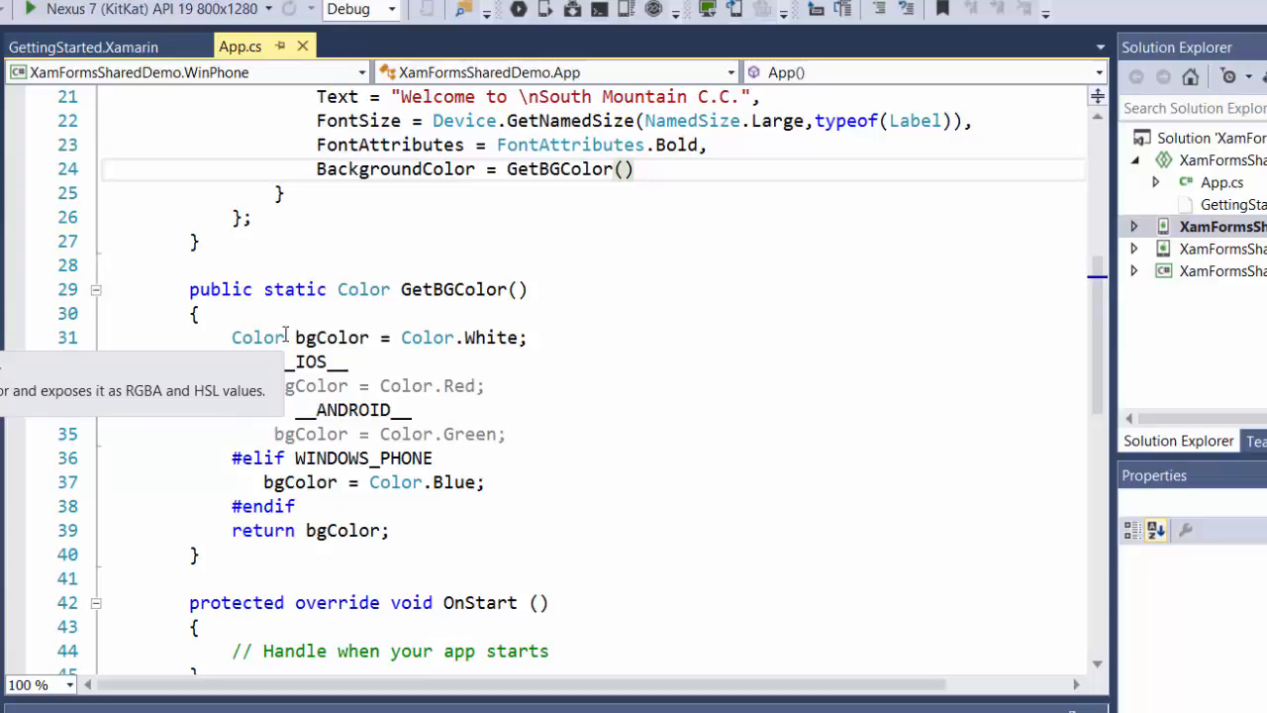
pyautogui.moveTo(258, 338)
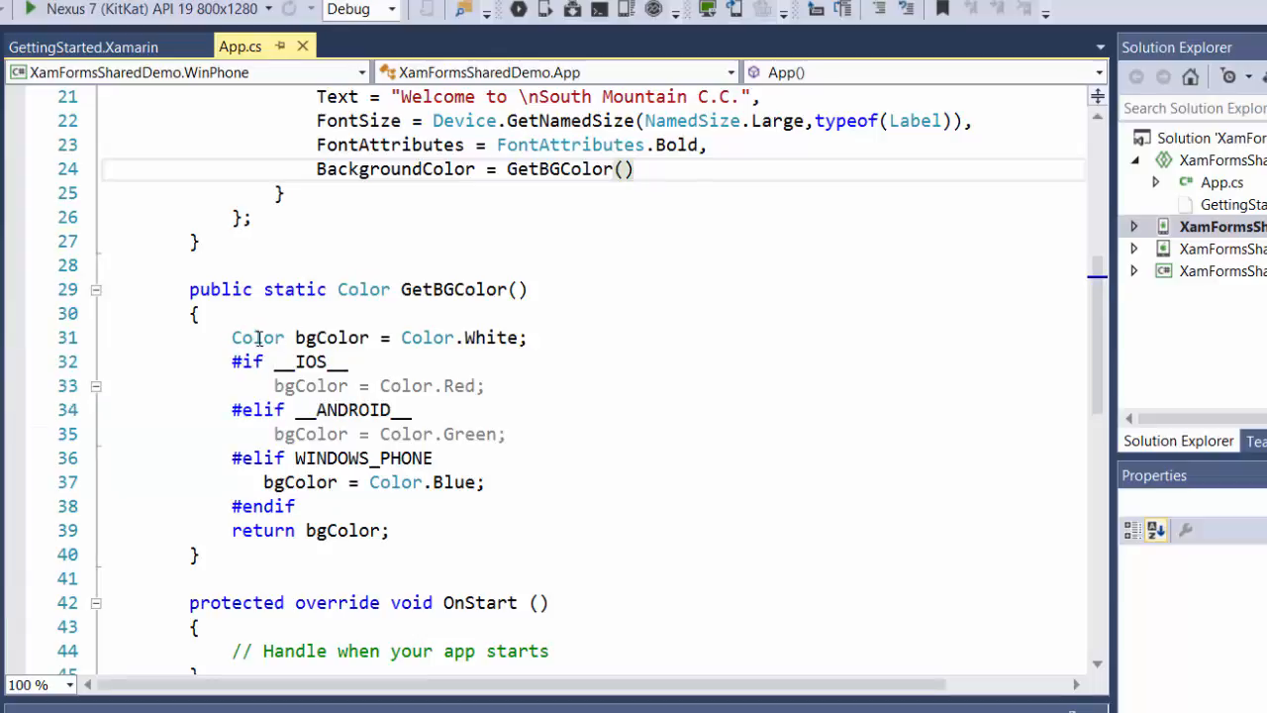
pyautogui.moveTo(258, 337)
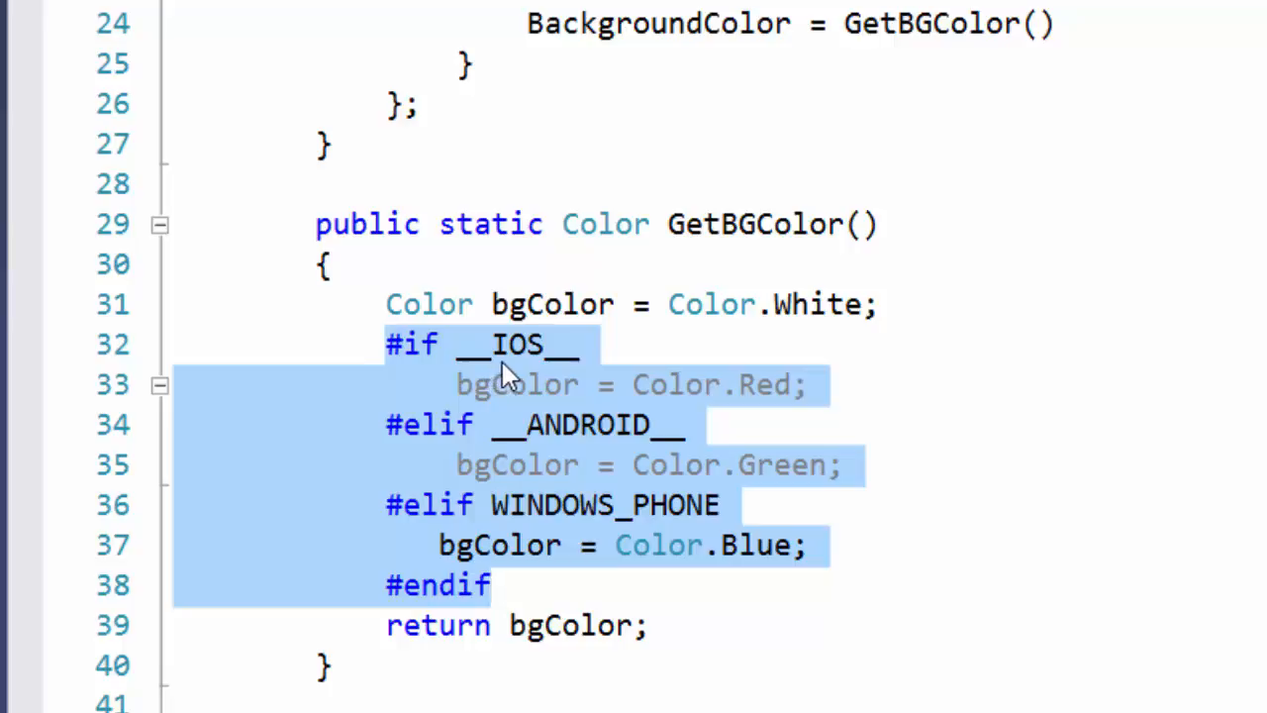
pyautogui.moveTo(540, 356)
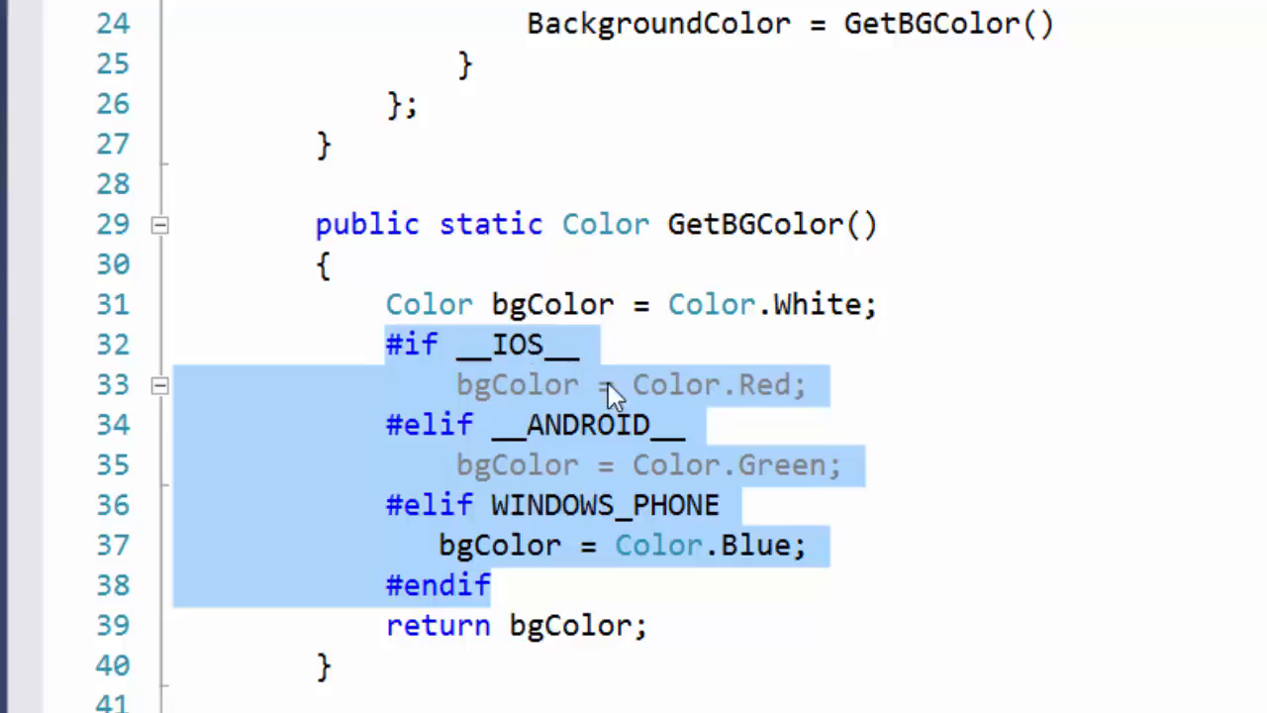
pyautogui.moveTo(858, 379)
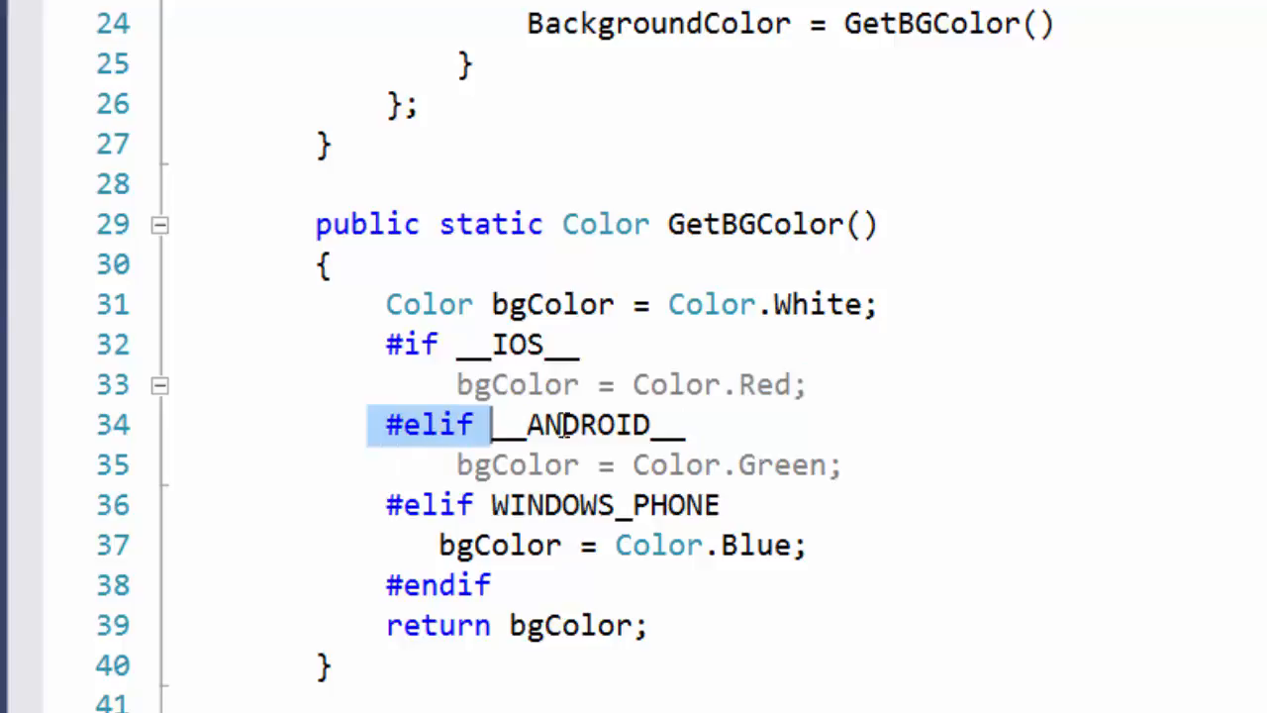
pyautogui.click(562, 426)
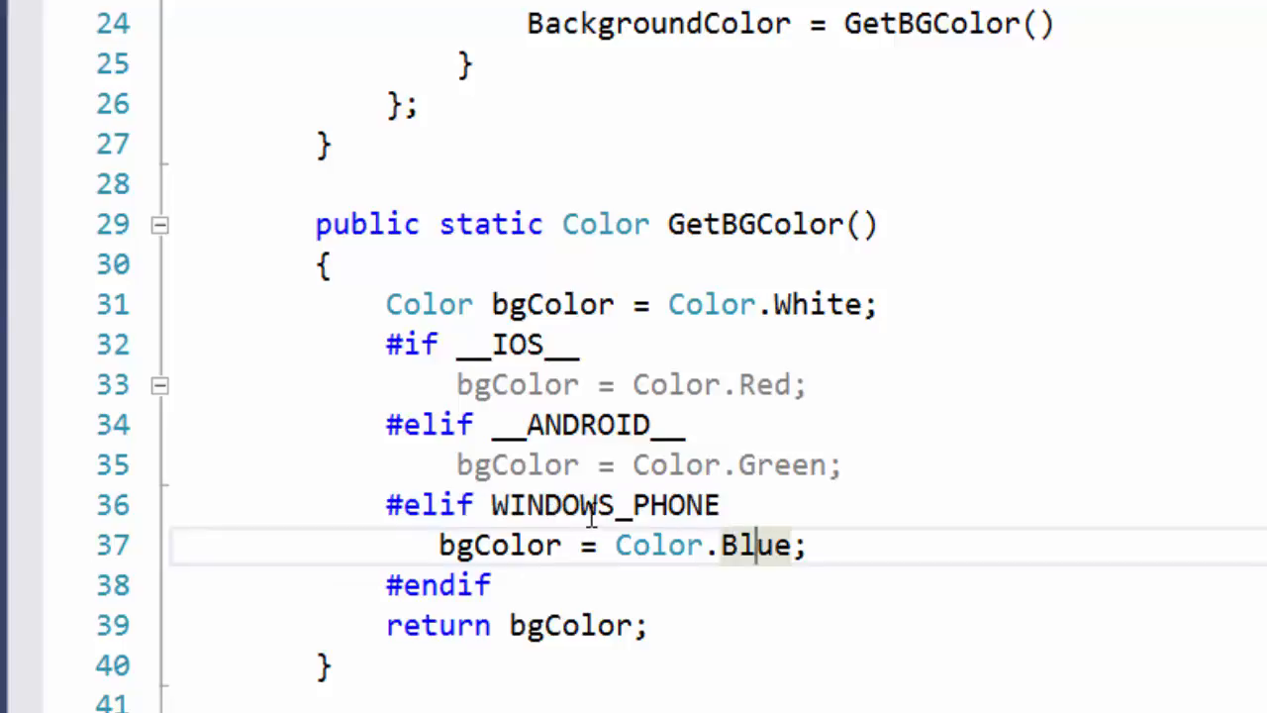
pyautogui.moveTo(672, 507)
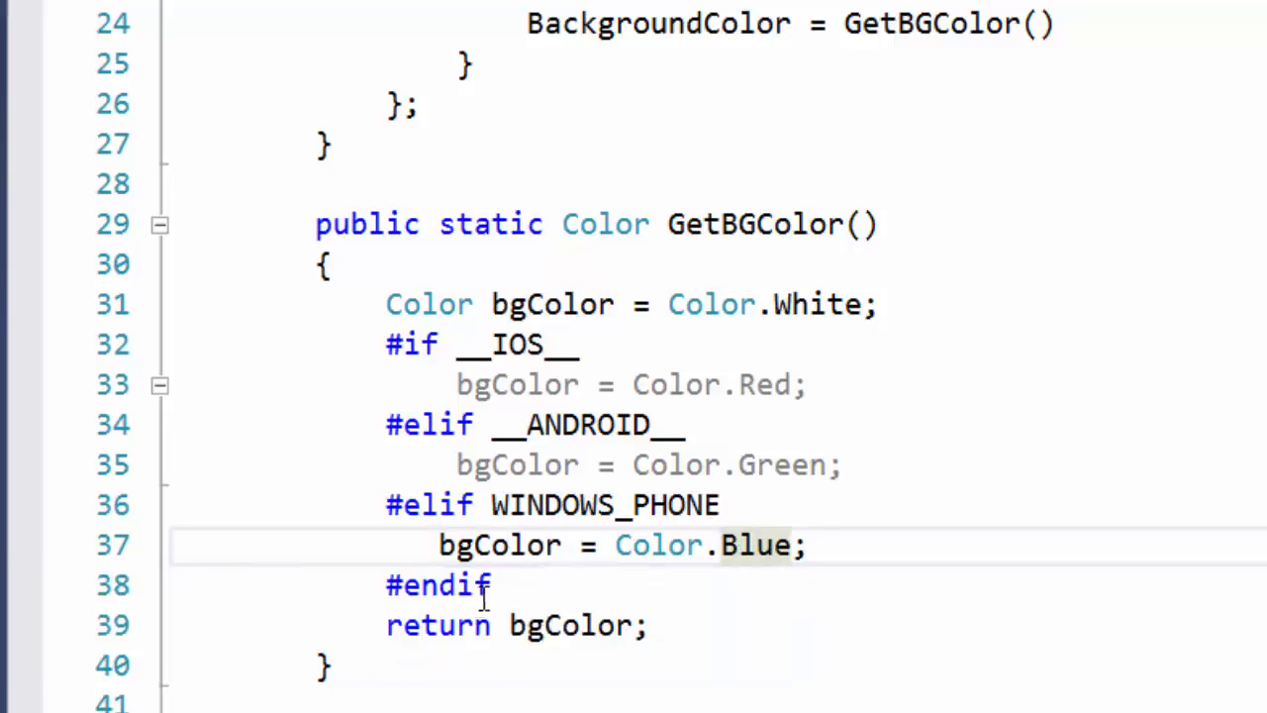
pyautogui.doubleClick(433, 584)
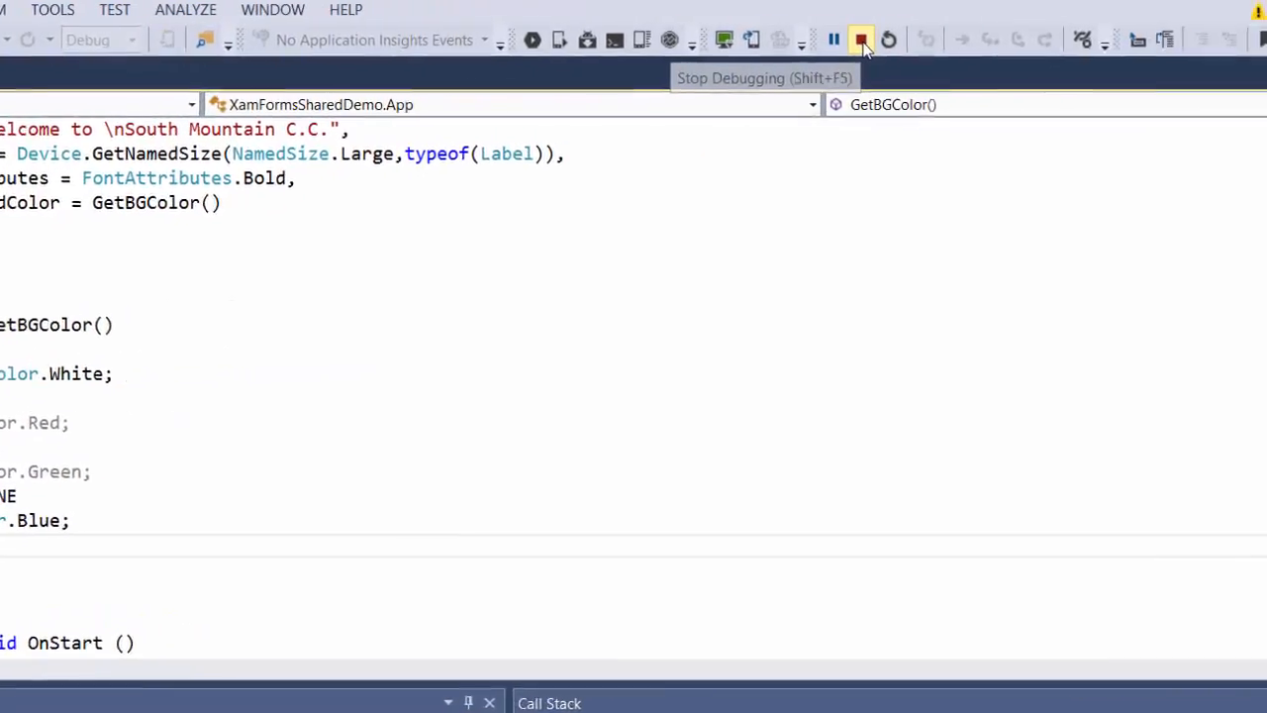
# Stop the debugging session of the running app
pyautogui.click(856, 39)
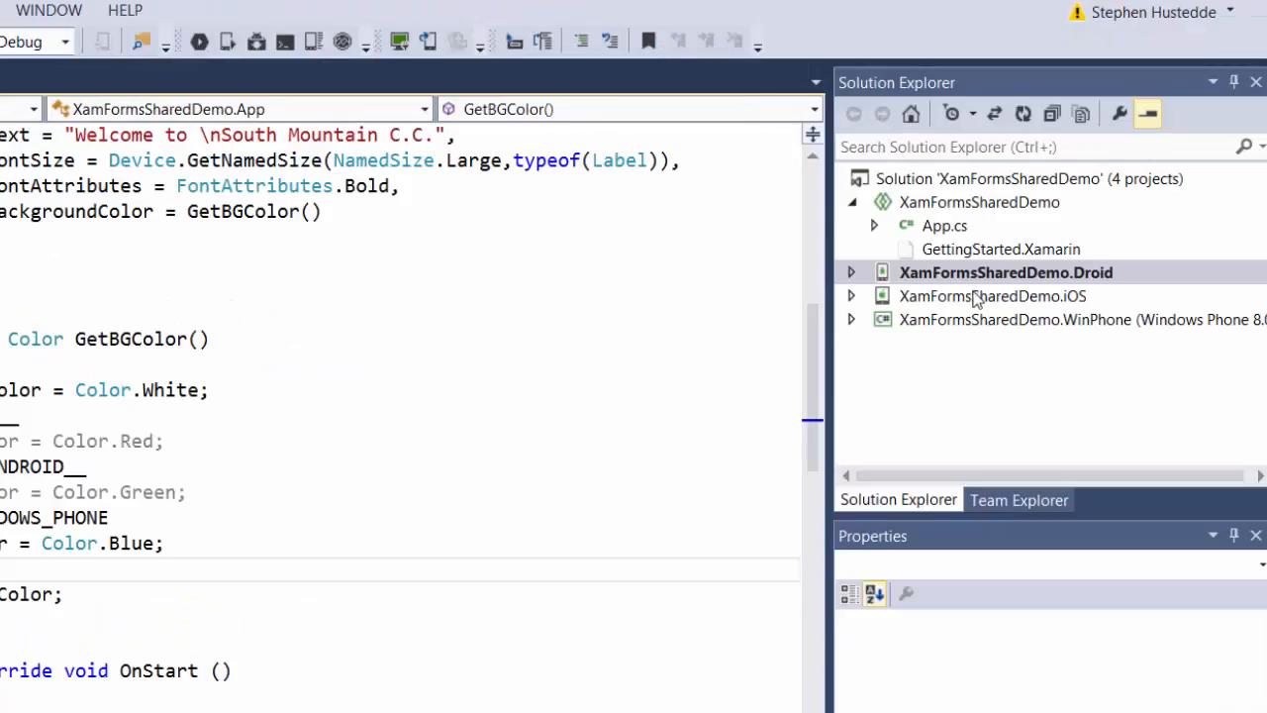
# Open the iOS project's context menu in Solution Explorer
pyautogui.rightClick(995, 296)
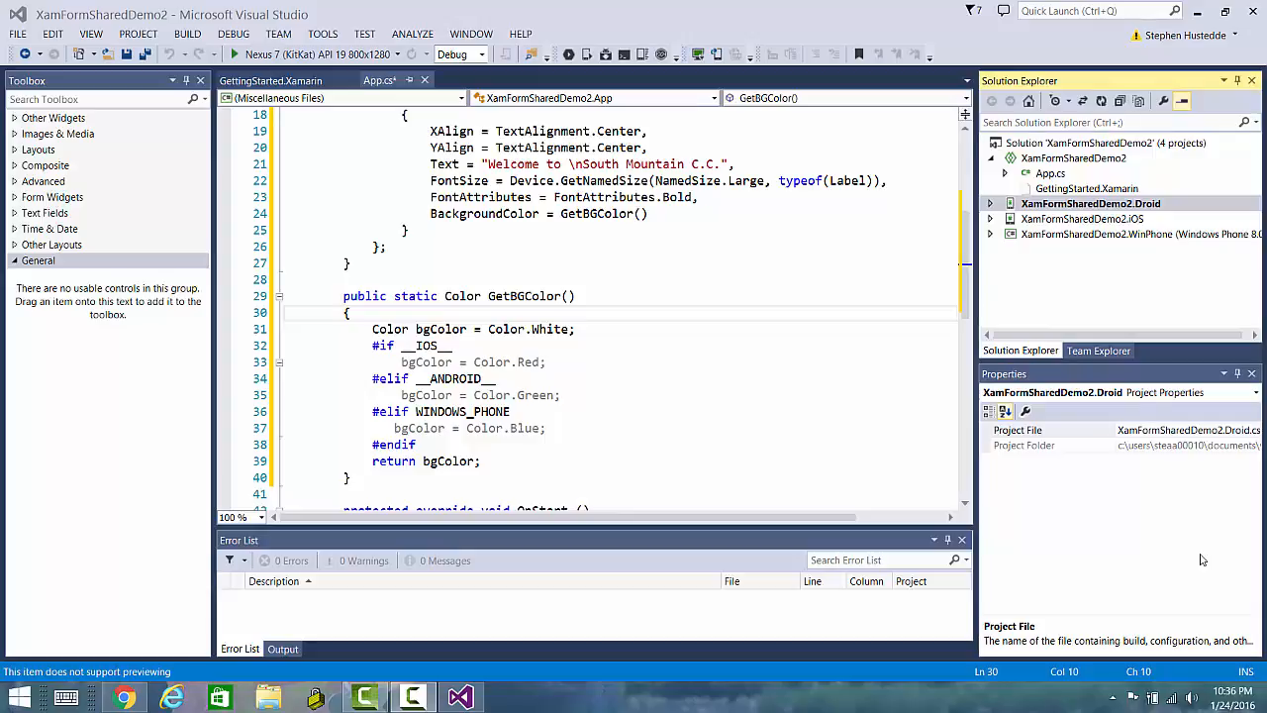
pyautogui.moveTo(1199, 555)
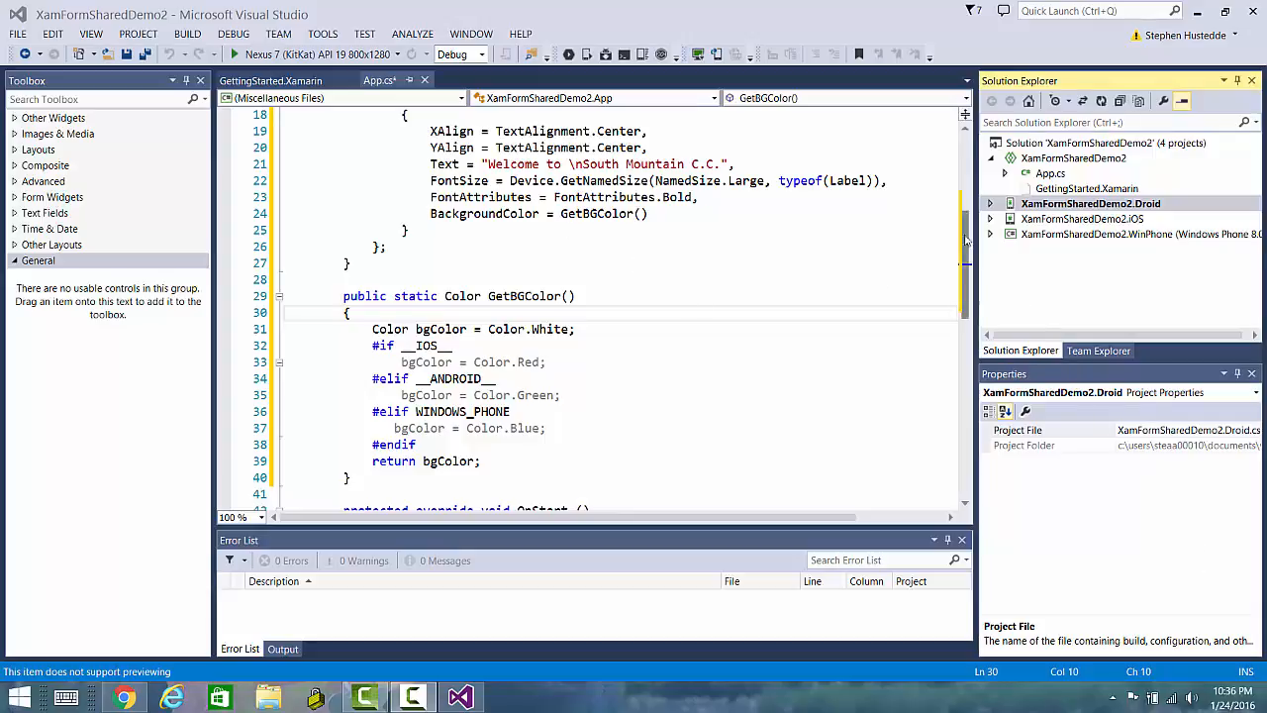
# Open the XamFormSharedDemo2.WinPhone project's context menu to set it as startup project
pyautogui.rightClick(1129, 234)
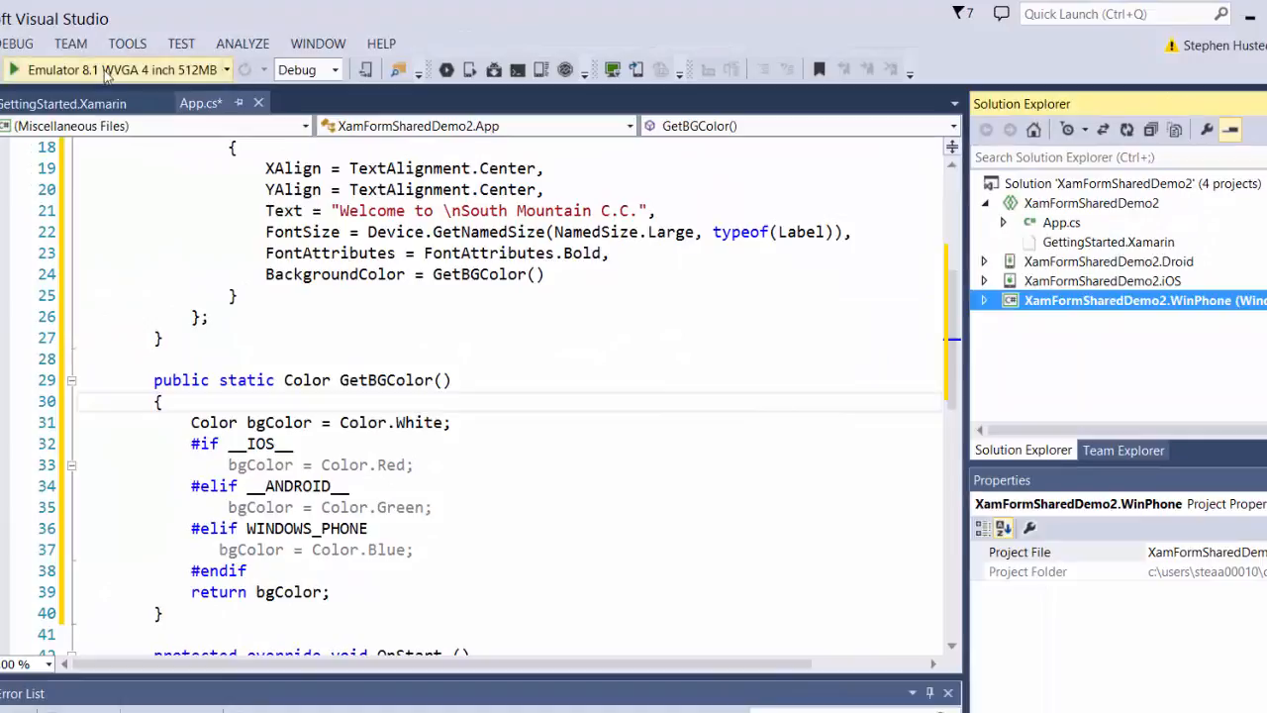
# Run the app on Emulator 8.1 WVGA, showing Welcome to South Mountain C.C. on blue
pyautogui.click(226, 69)
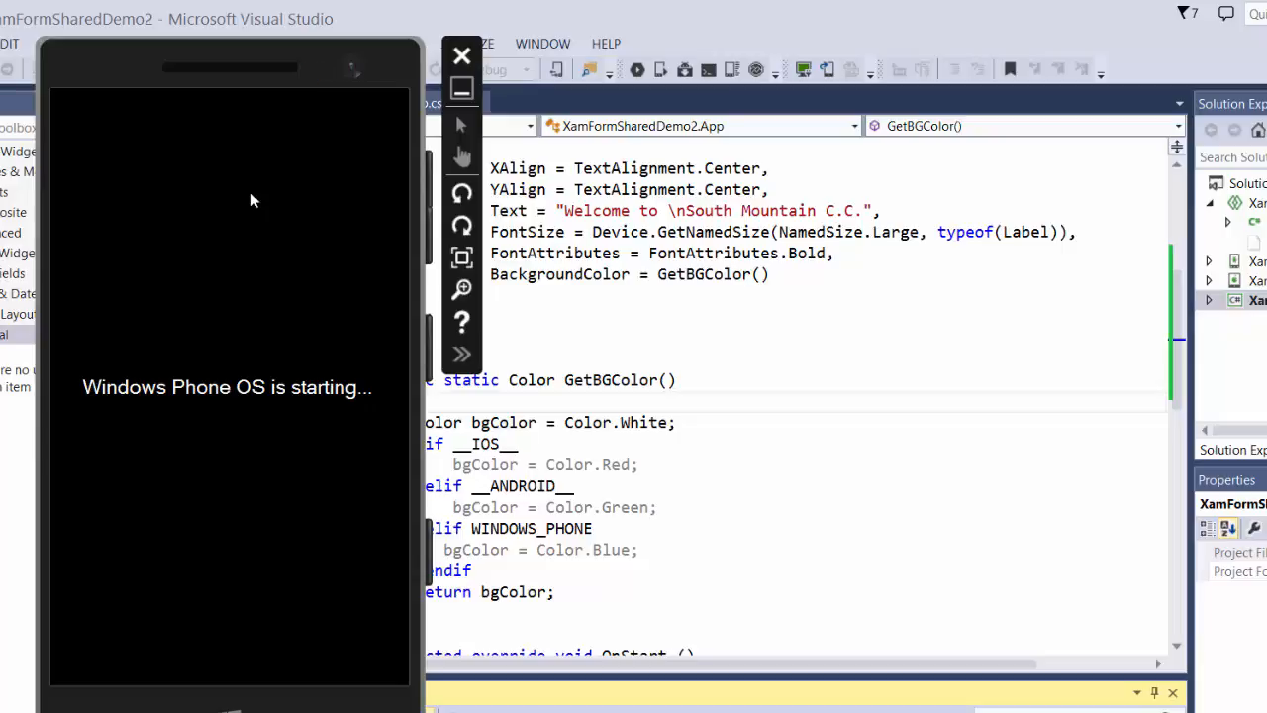
pyautogui.moveTo(461, 89)
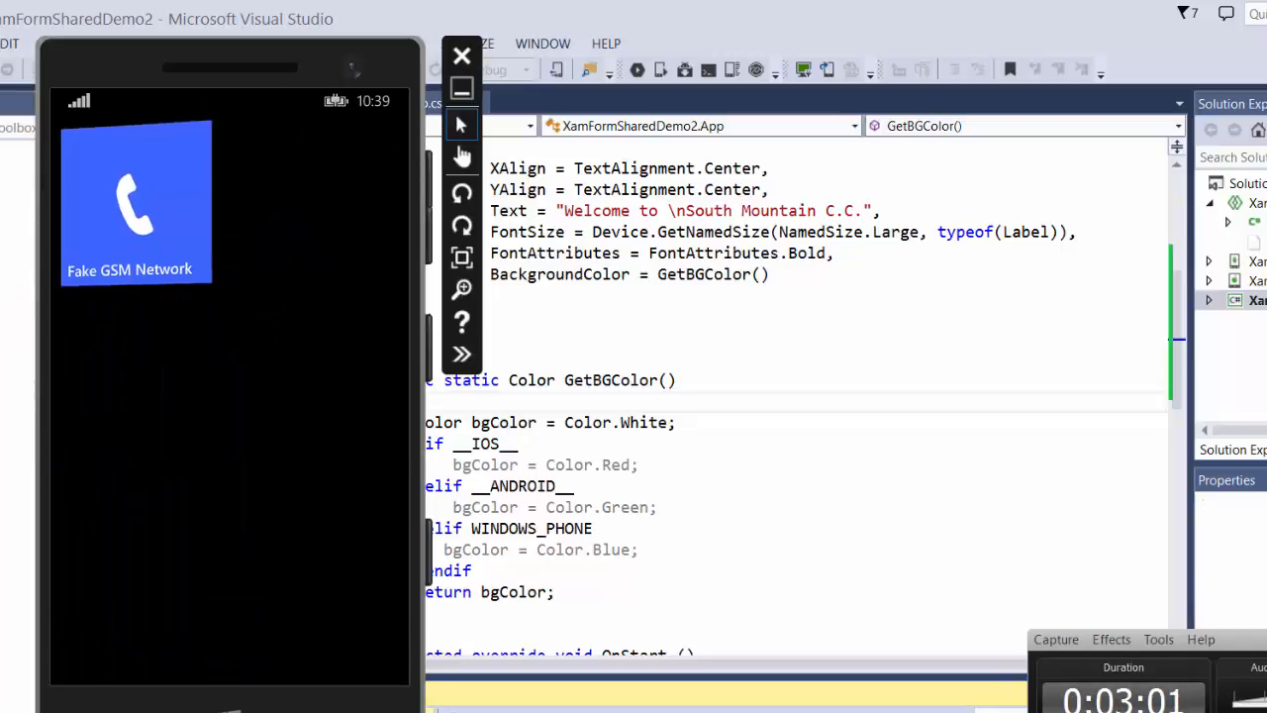
pyautogui.click(637, 69)
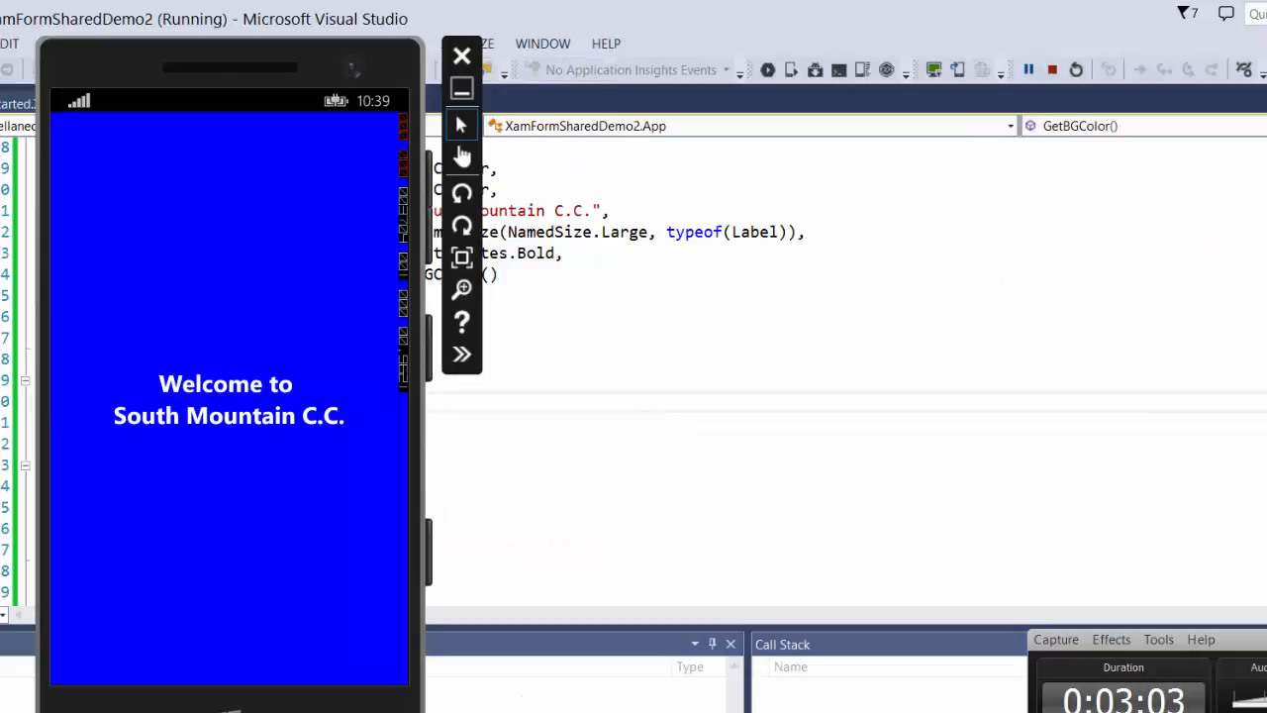